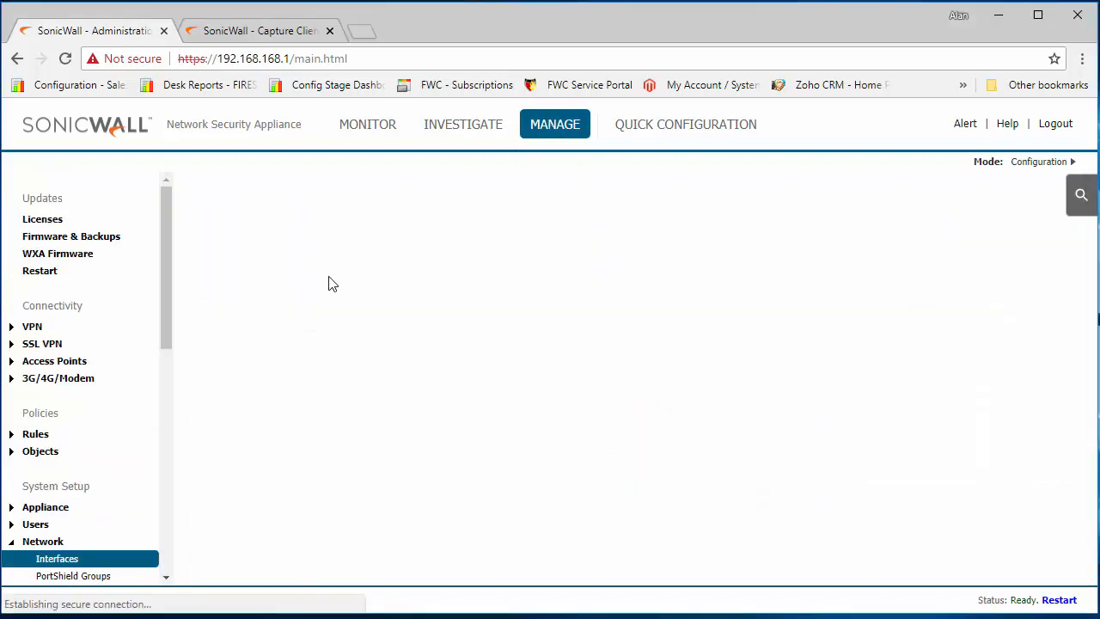
- Open the Network > Zones list showing LAN, WAN, DMZ, VPN and WLAN zones
left_click(57, 559)
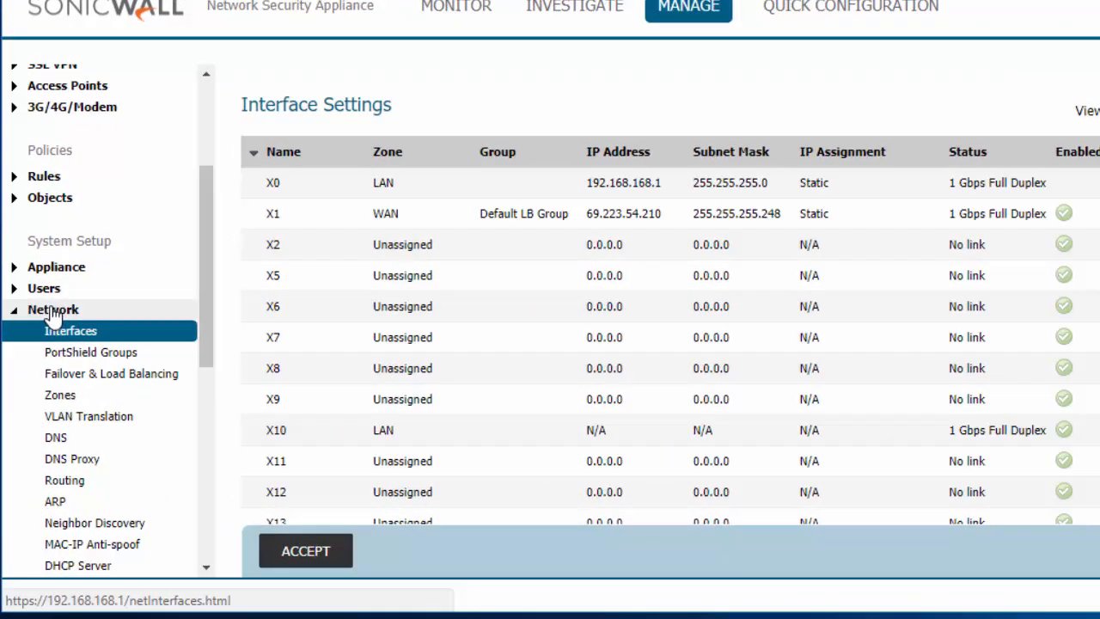
left_click(60, 394)
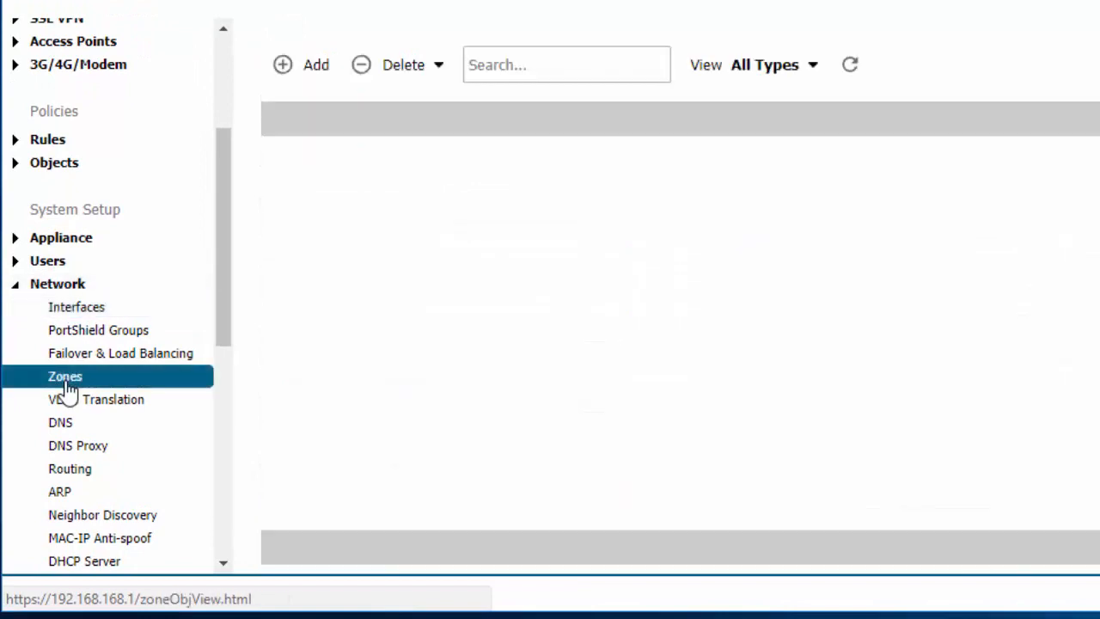
left_click(64, 375)
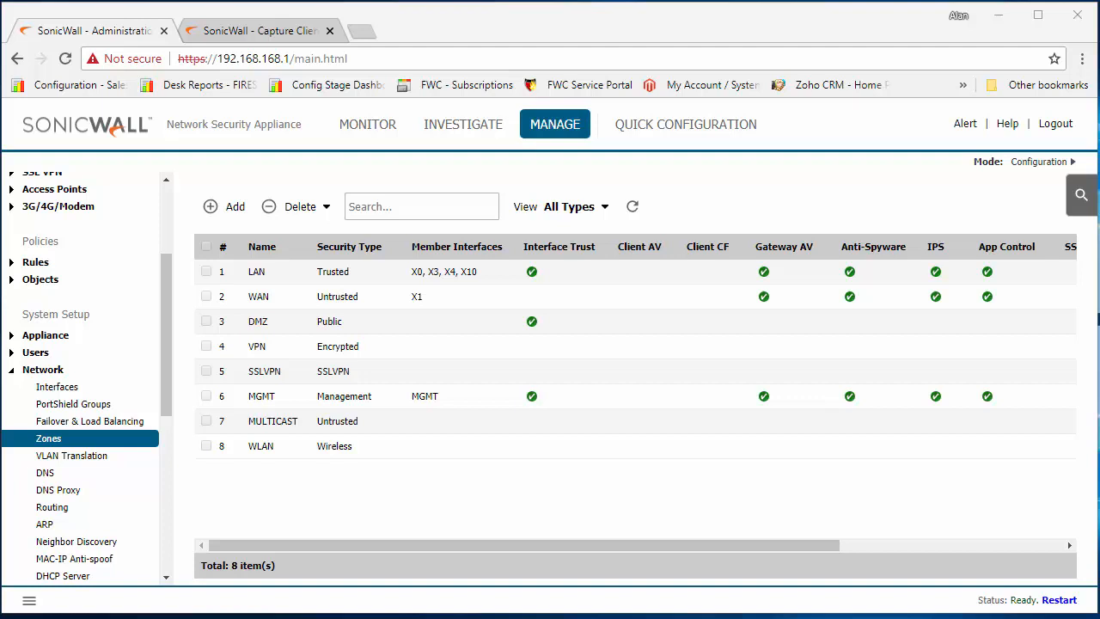
mouse_move(250, 310)
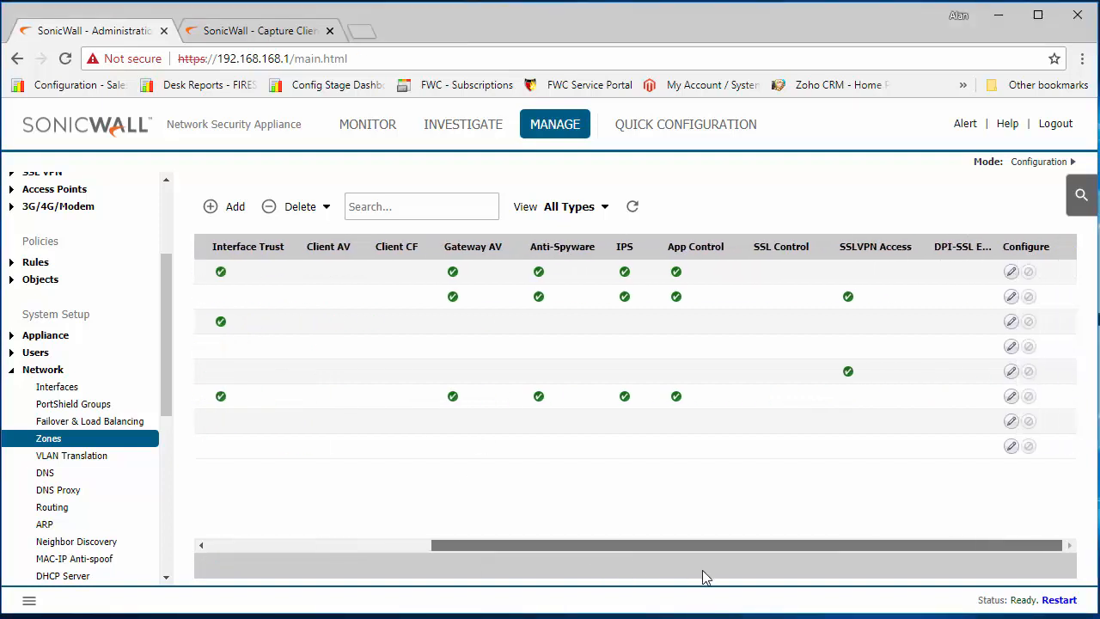
- Edit the LAN zone to enable Client AV Enforcement Service and save it
left_click(1011, 272)
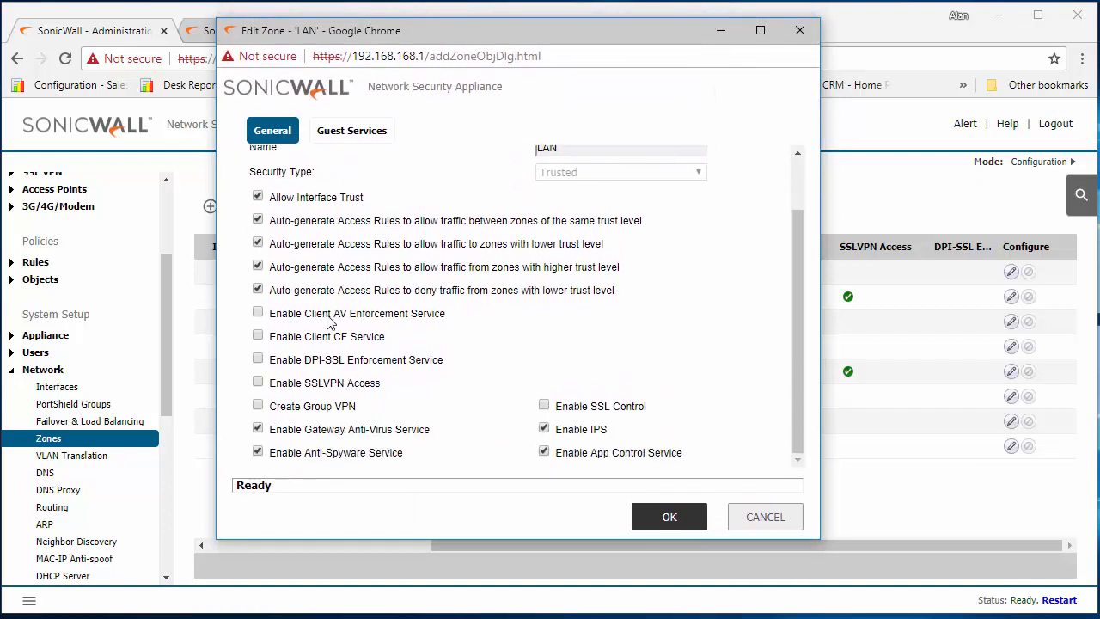
left_click(258, 312)
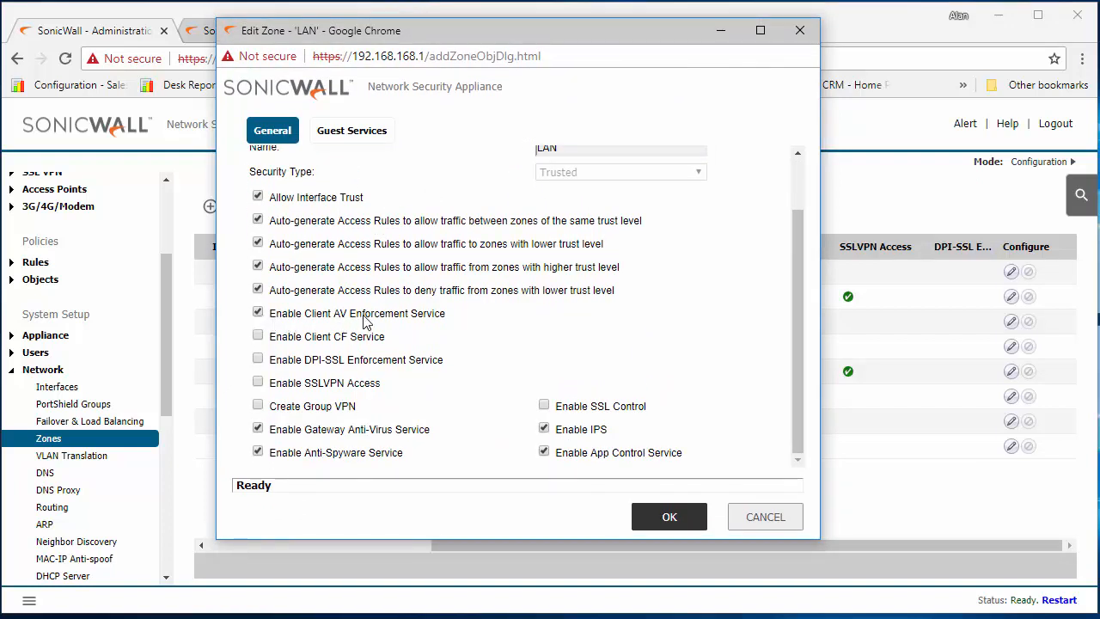
left_click(670, 517)
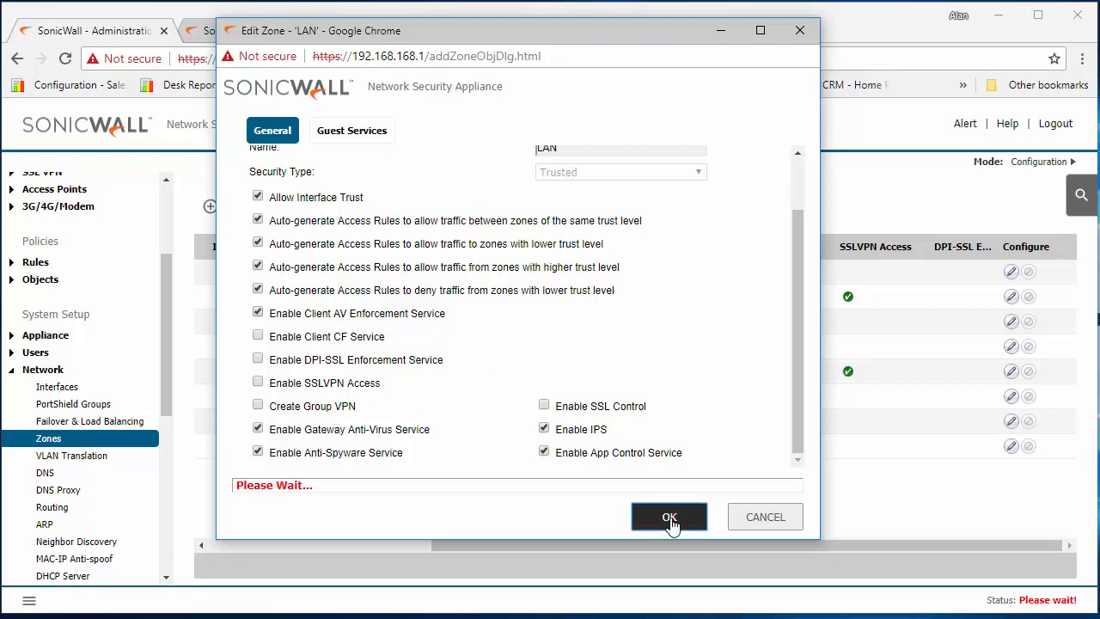
left_click(669, 516)
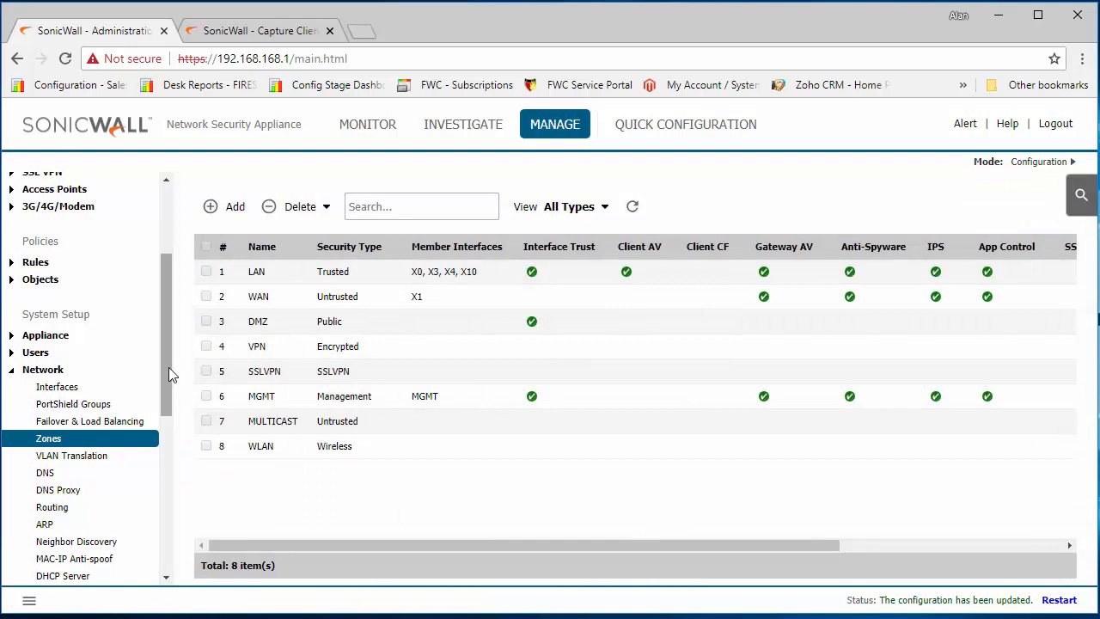
mouse_move(172, 352)
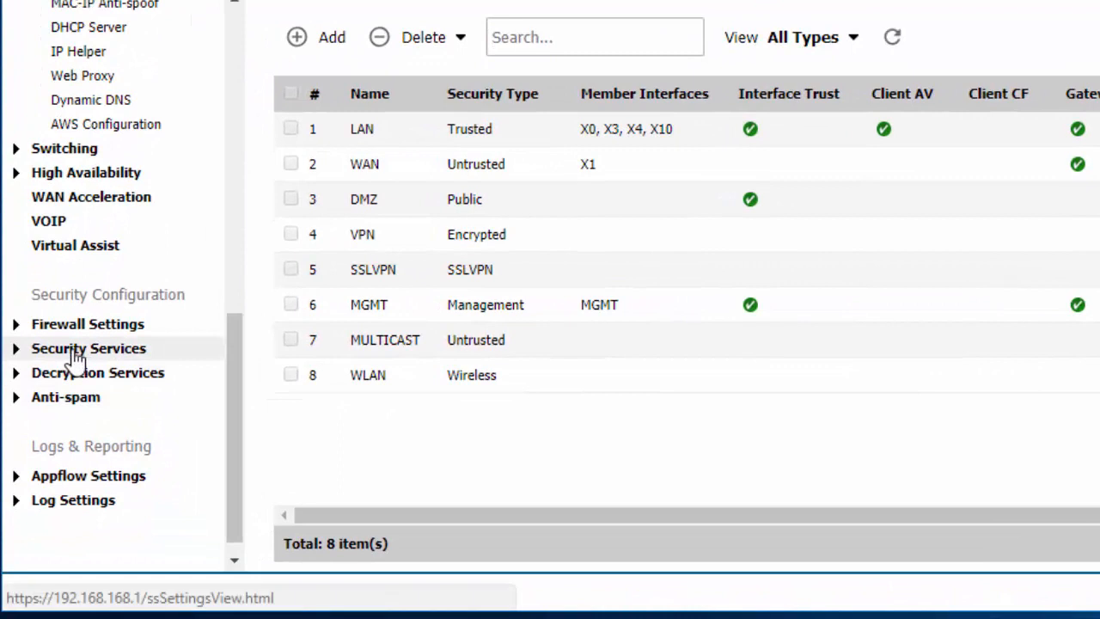
- On the Client AV Enforcement page, add Low Risk forced updates and expand the SentinelOne lists
left_click(89, 348)
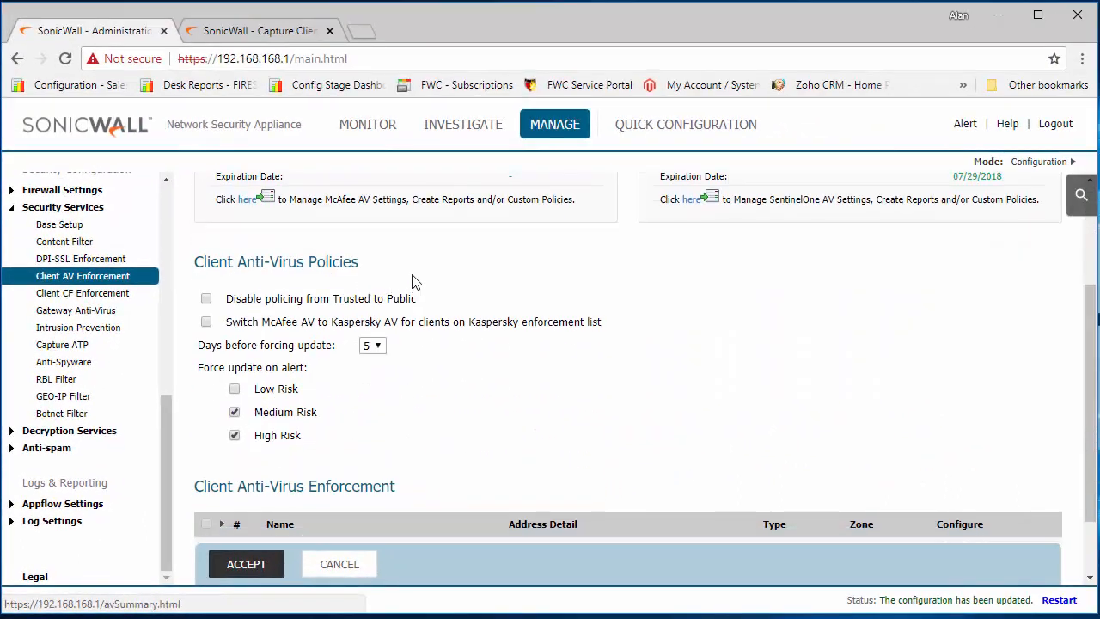
left_click(233, 388)
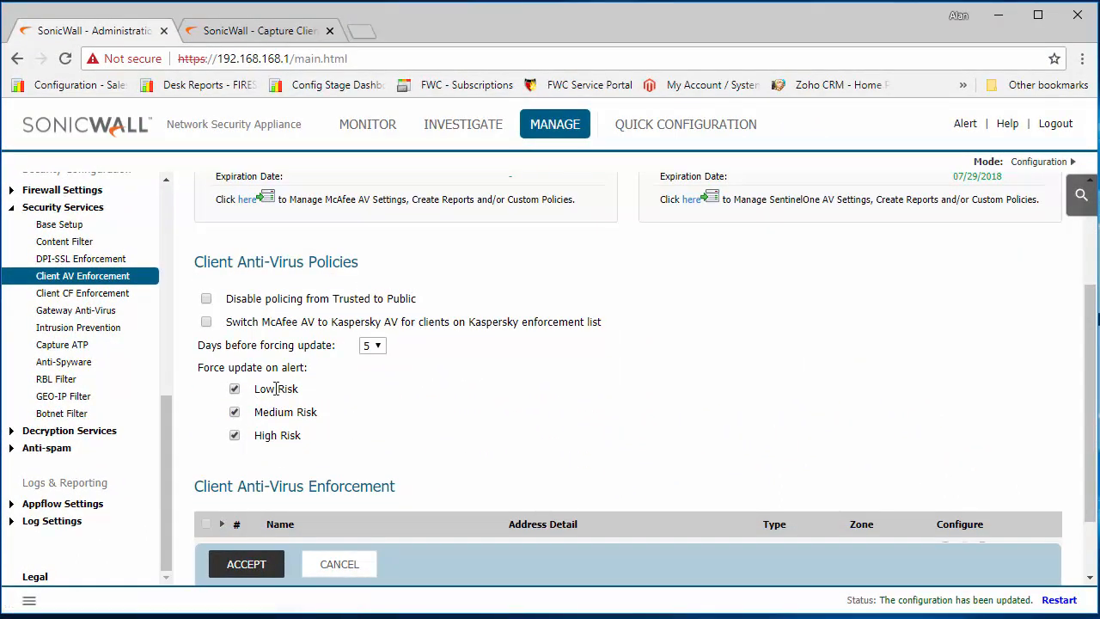
scroll("down", 3)
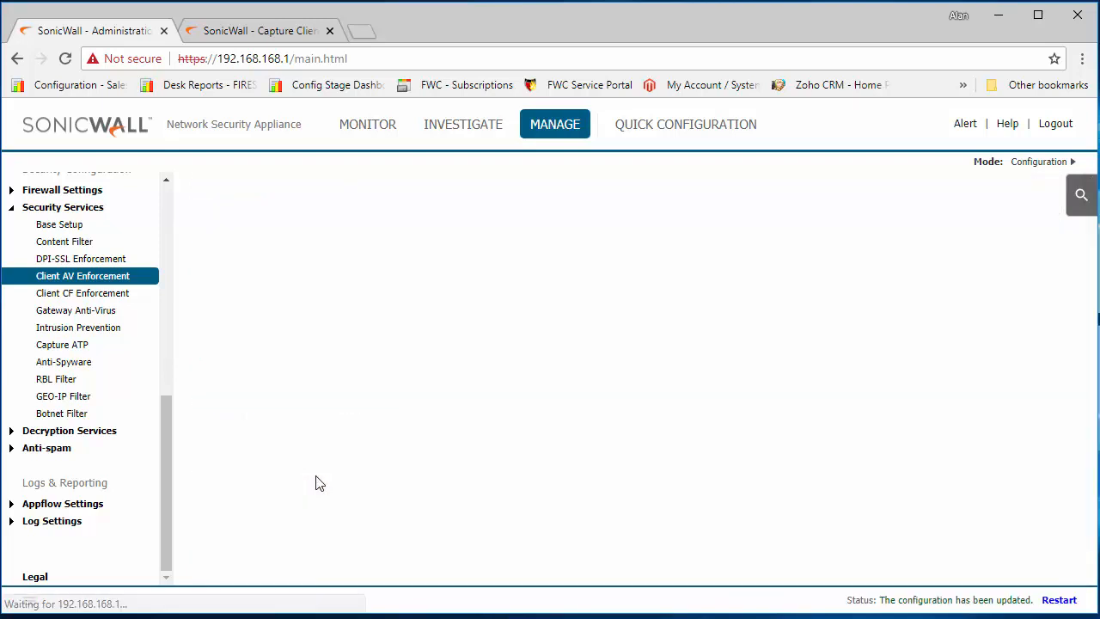
left_click(83, 275)
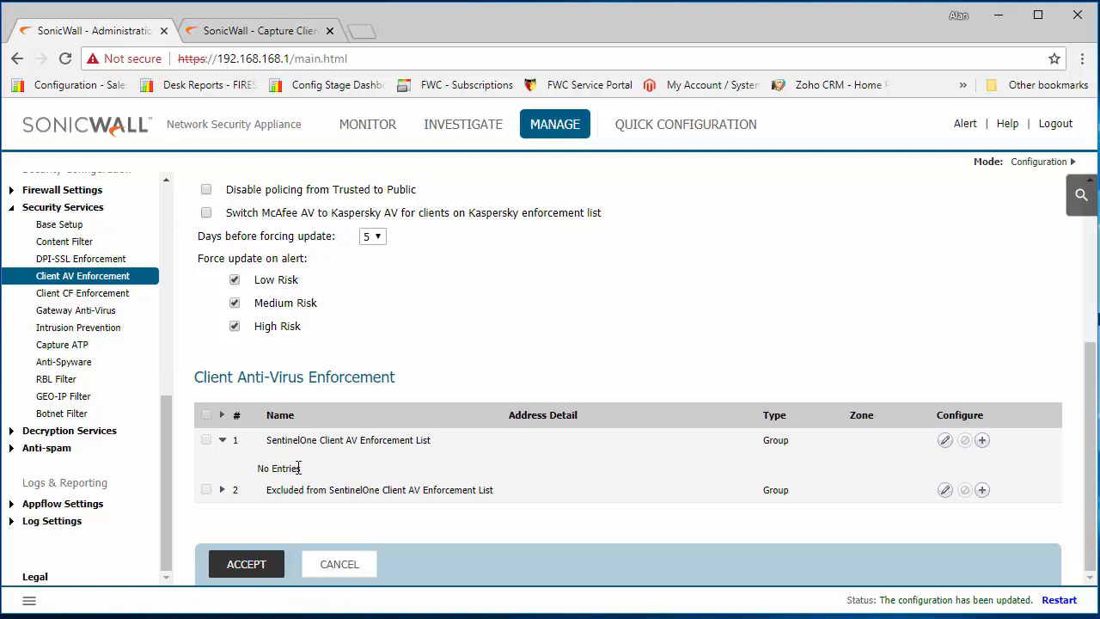
mouse_move(307, 473)
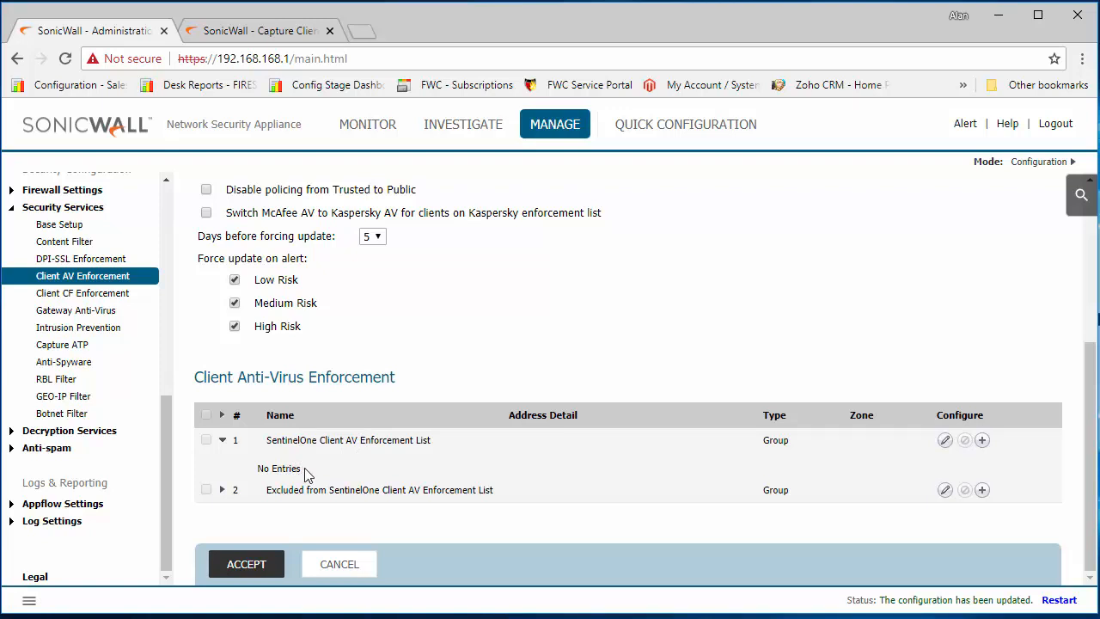
mouse_move(342, 462)
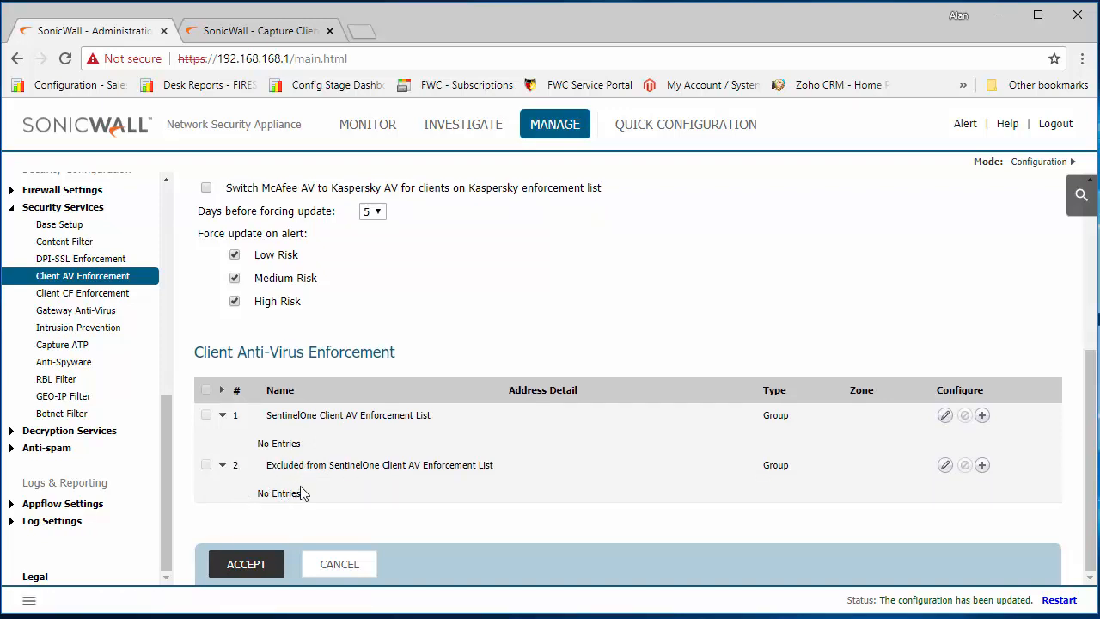
mouse_move(970, 446)
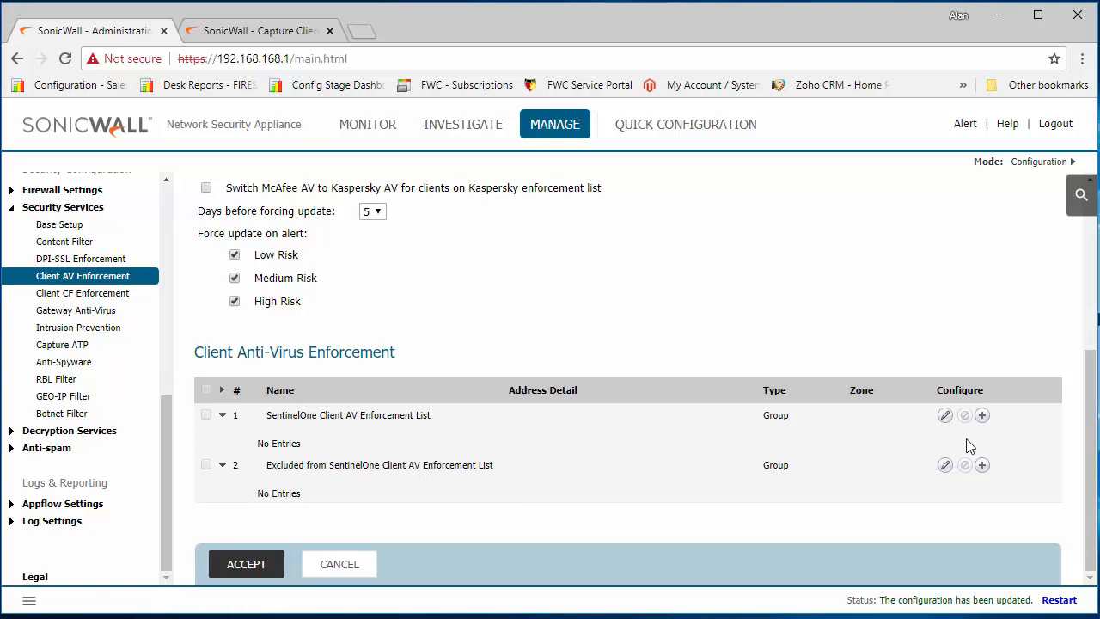
- Add 'Internal Network' LAN range 192.168.168.1–192.168.168.254 to the SentinelOne enforcement list
left_click(982, 415)
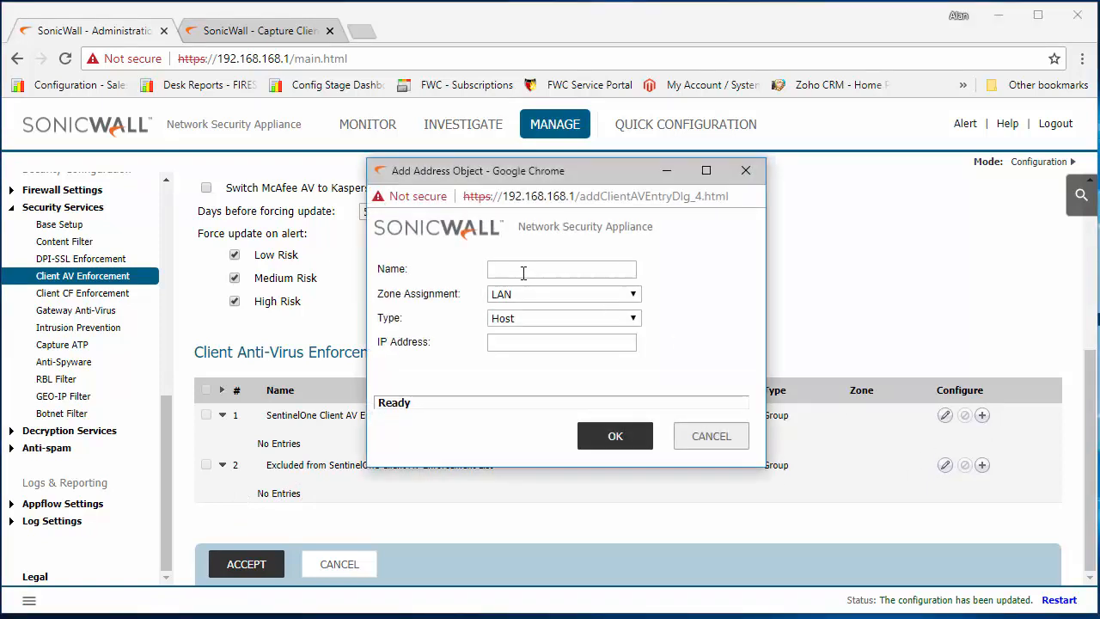
type("Internal Network")
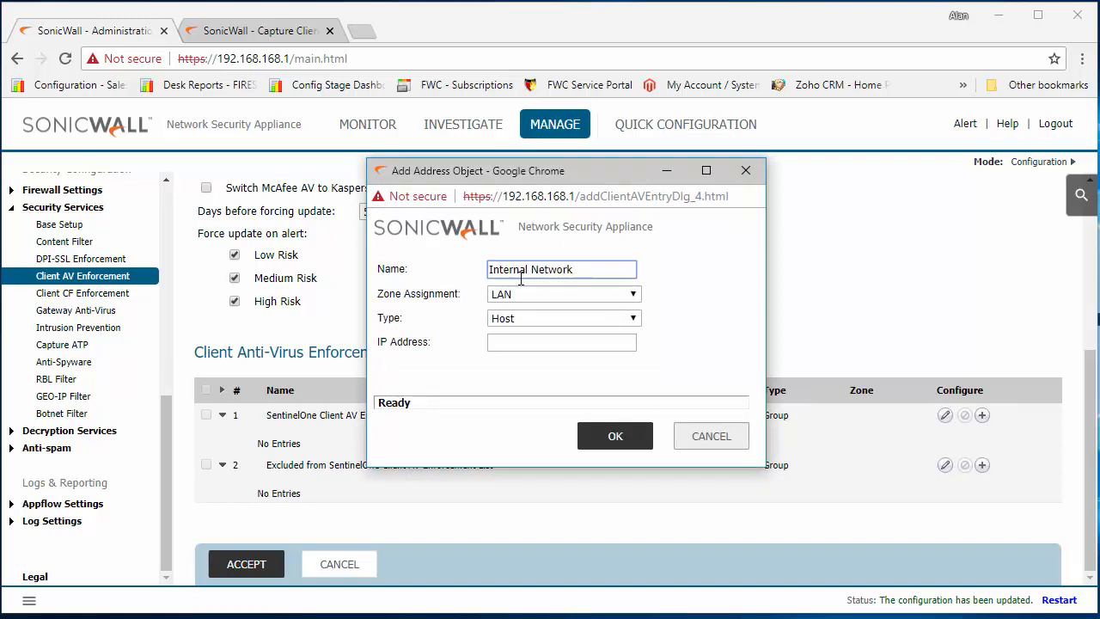
left_click(561, 341)
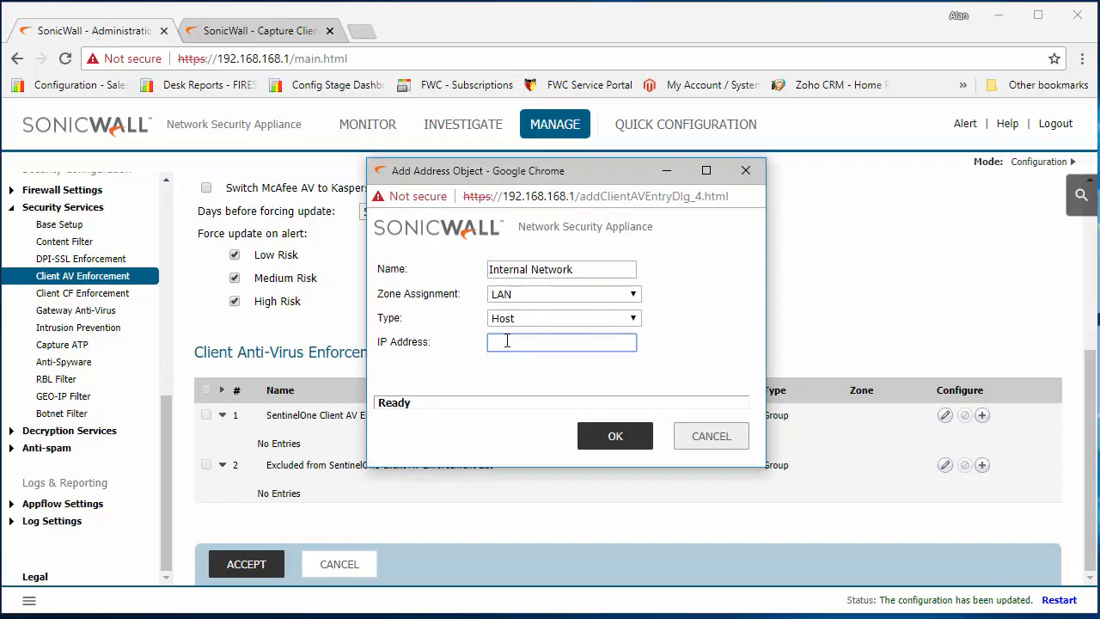
left_click(563, 318)
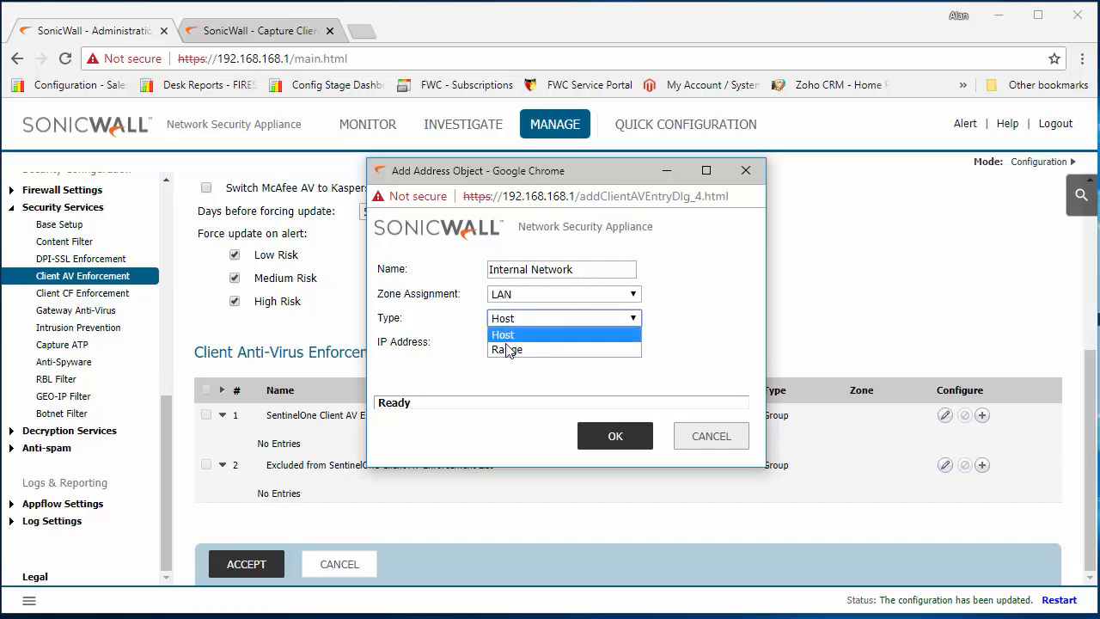
left_click(507, 350)
type("192.168.168.254")
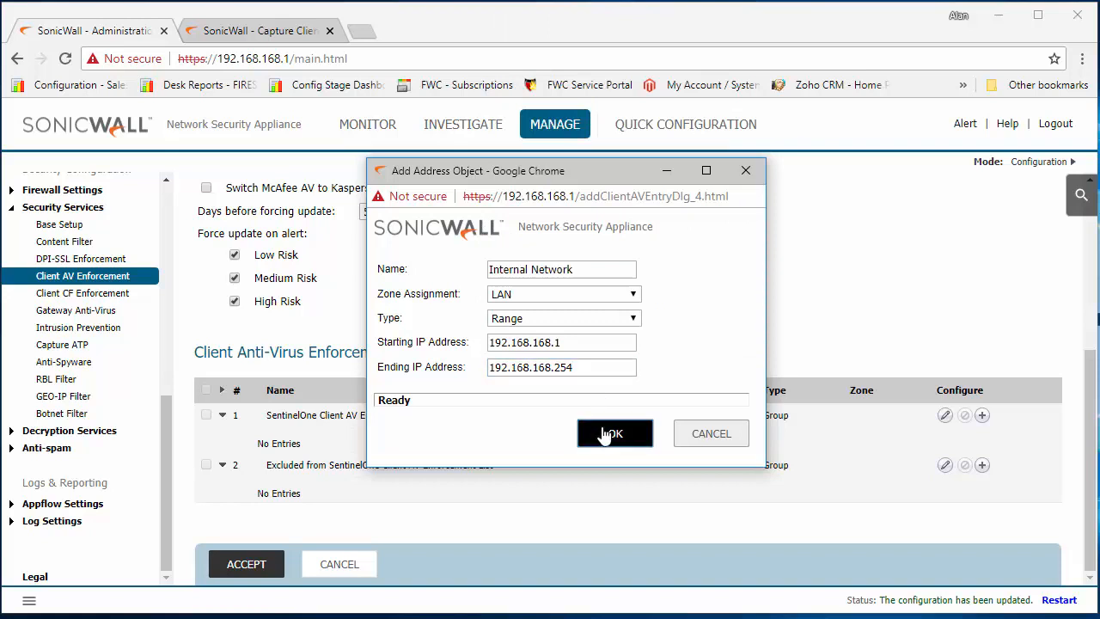
left_click(615, 433)
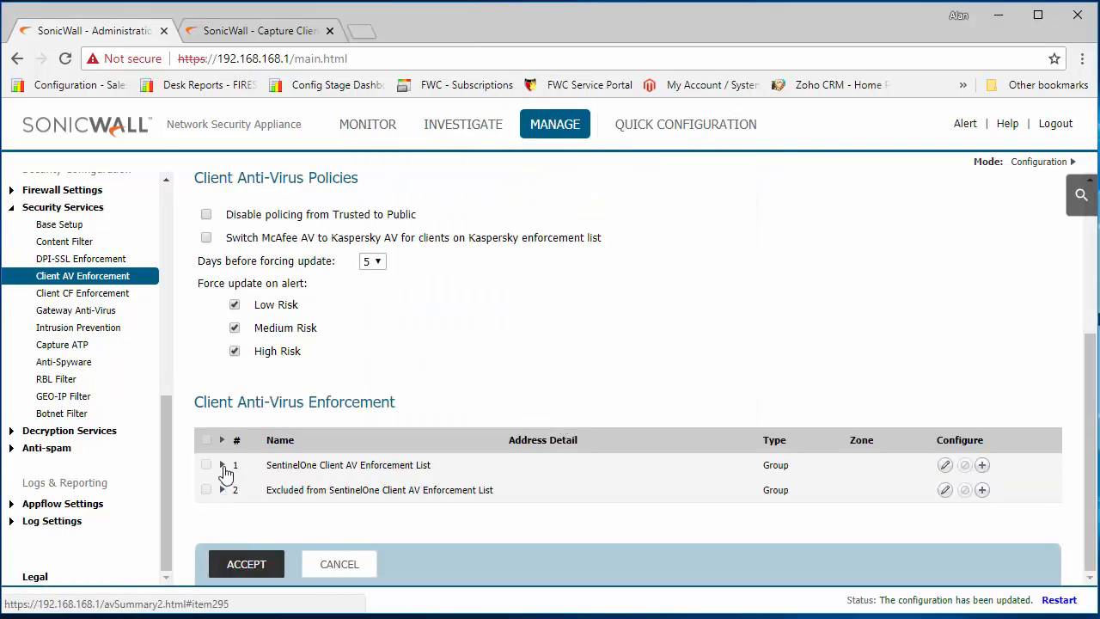
- Verify the Internal Network entry in the SentinelOne list and accept the settings
left_click(222, 465)
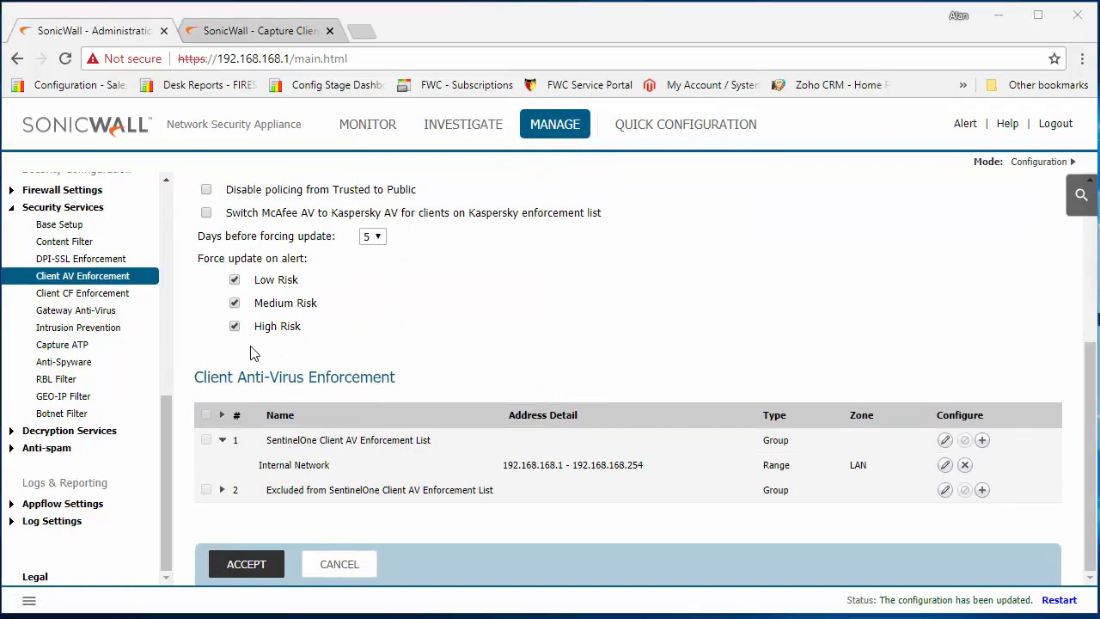
left_click(247, 563)
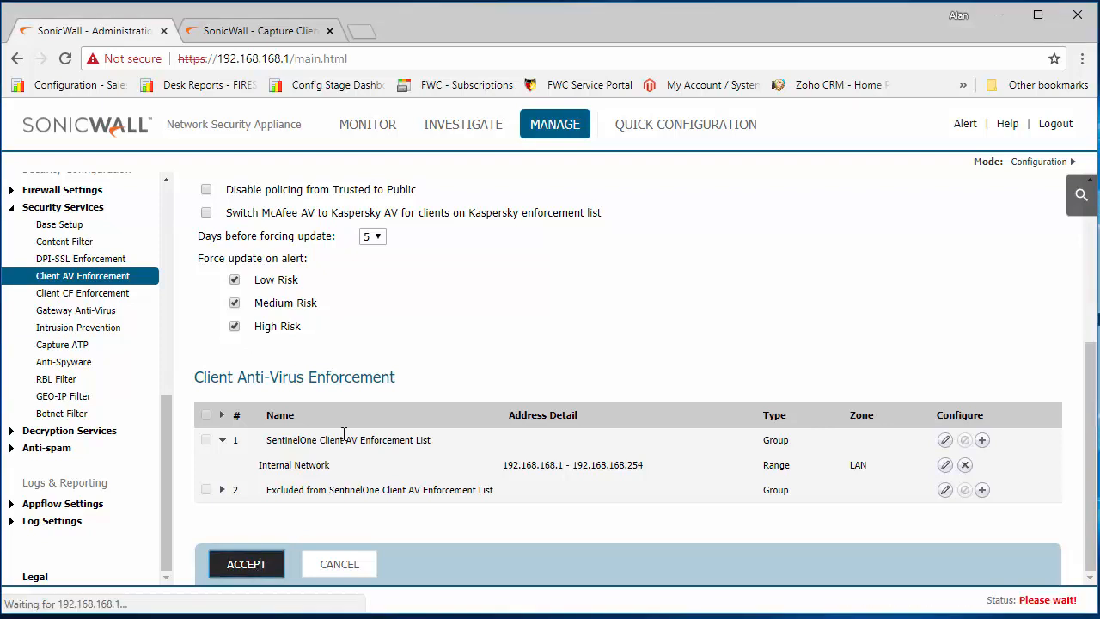
left_click(246, 564)
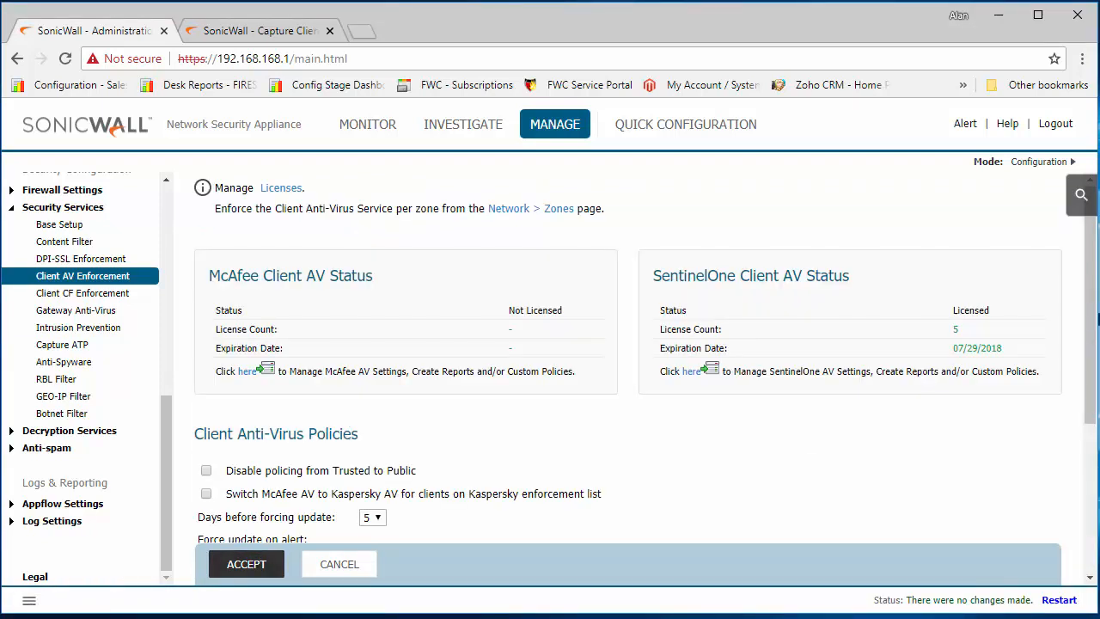
mouse_move(365, 48)
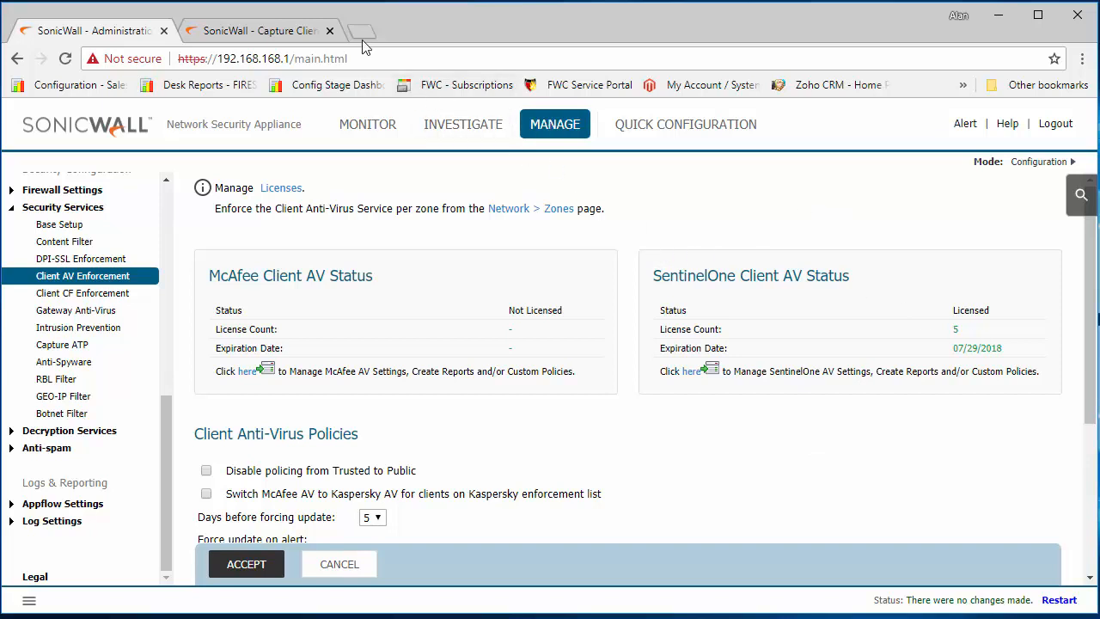
- Browse to google.com and read the Next-Gen AV Enforcement non-compliance block message
type("gogg")
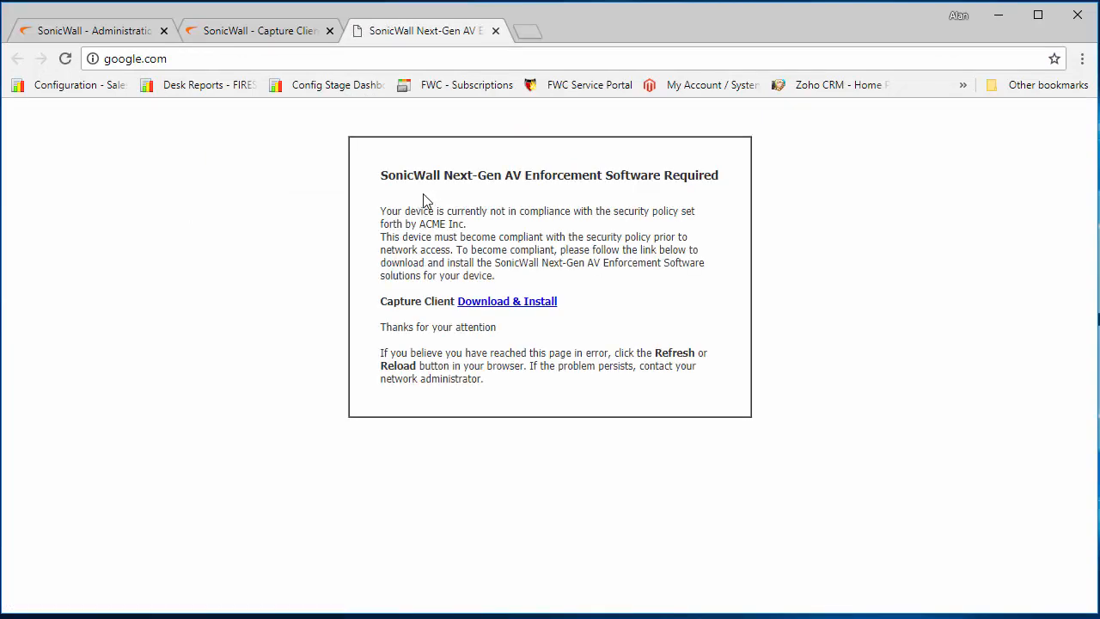
mouse_move(442, 193)
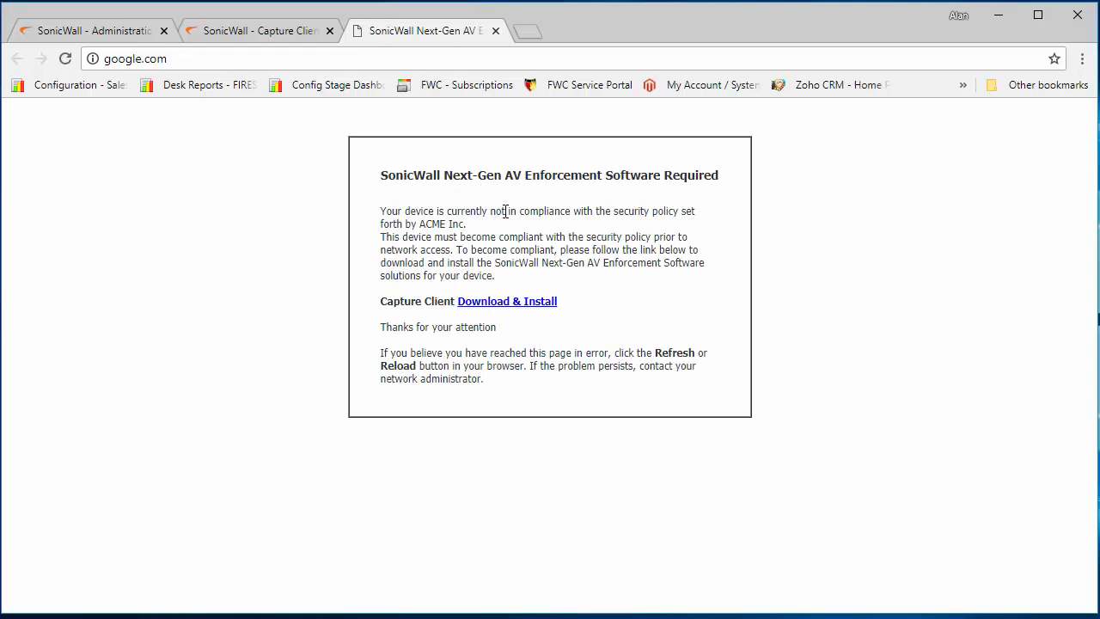
left_click_drag(501, 211, 469, 223)
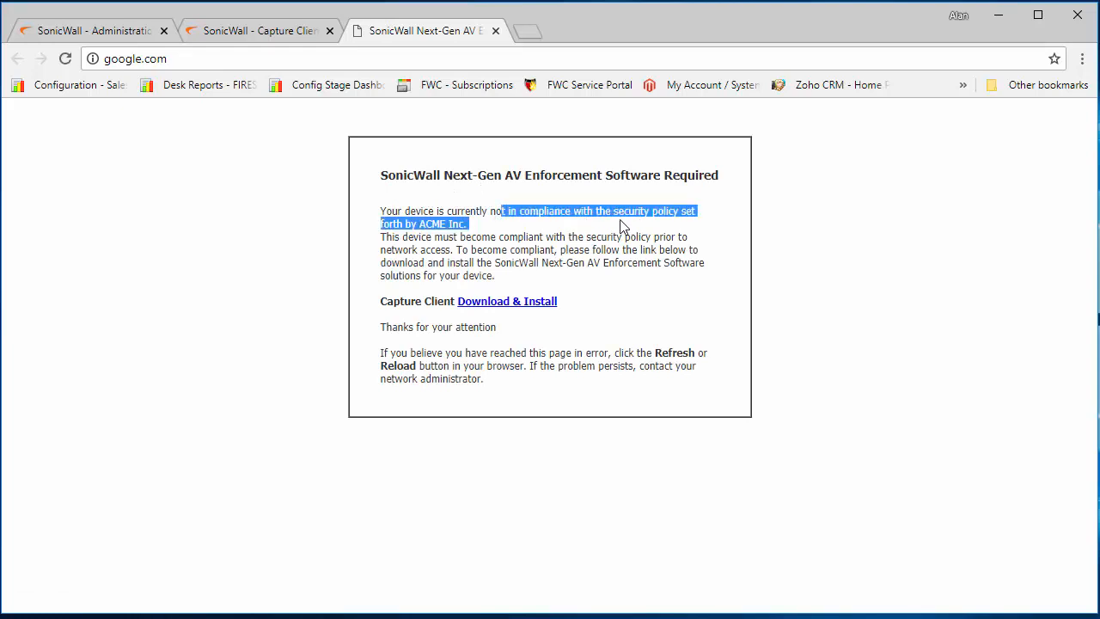
left_click(471, 228)
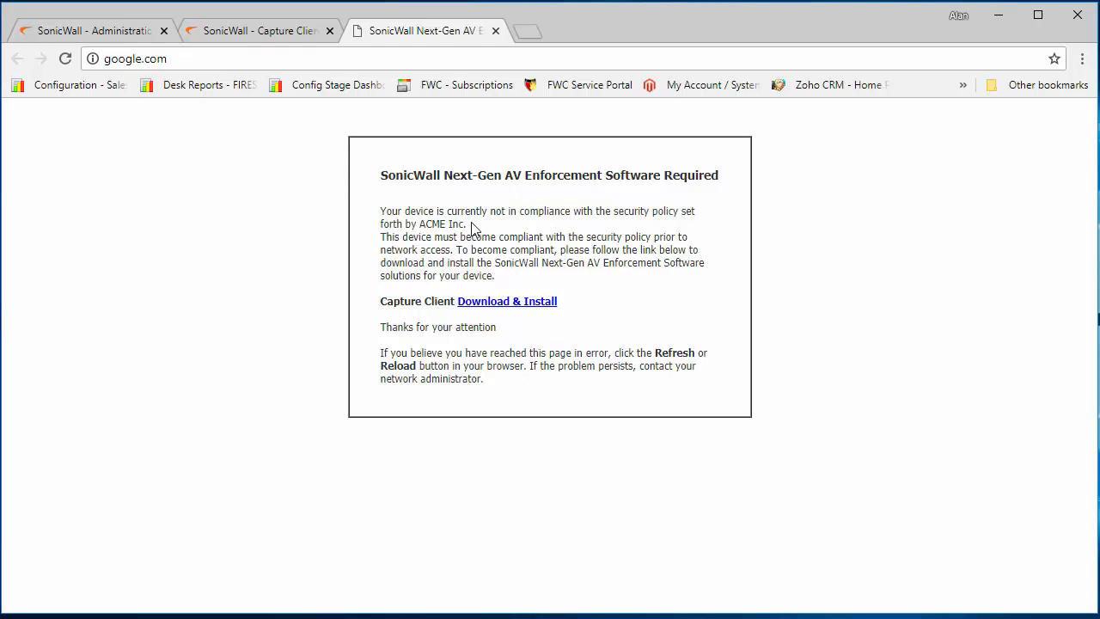